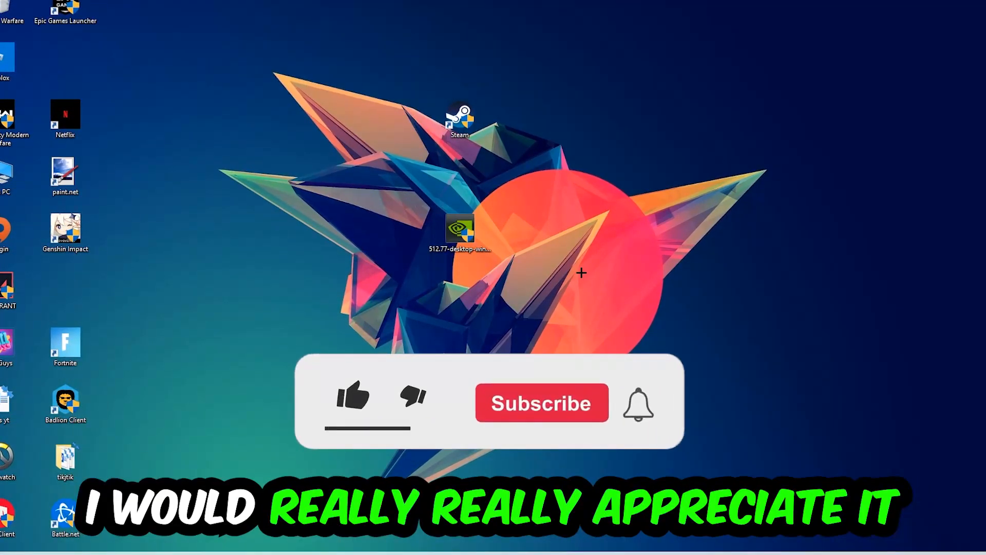
Step: Bring up Task Manager from the Windows 10 desktop
left_click(353, 397)
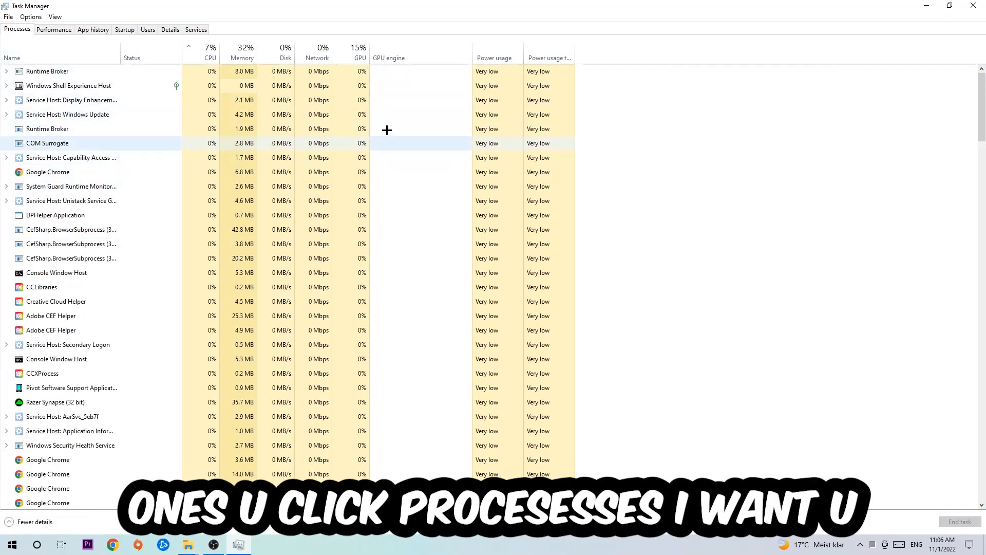
Step: End the Google Chrome task from the Processes list and return to the desktop
left_click(49, 172)
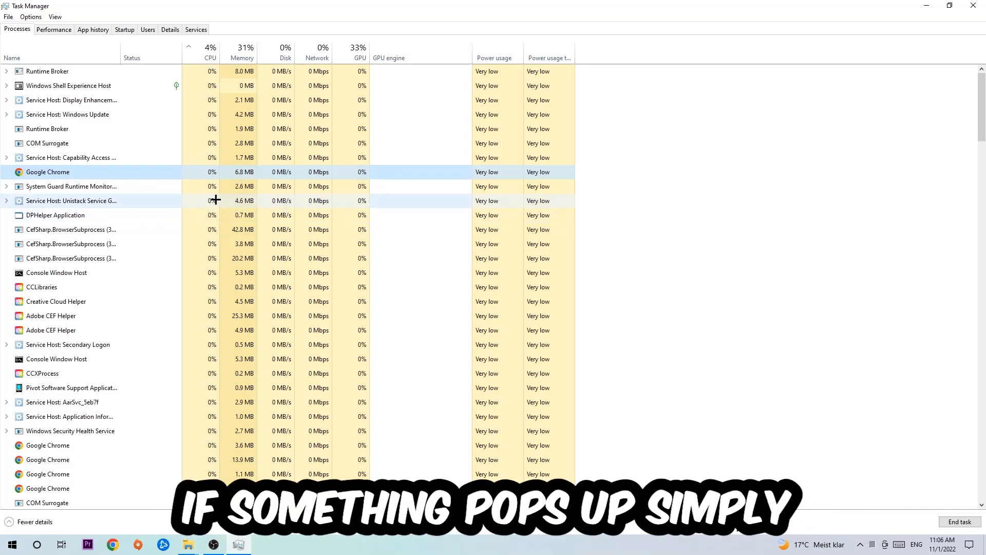
right_click(48, 172)
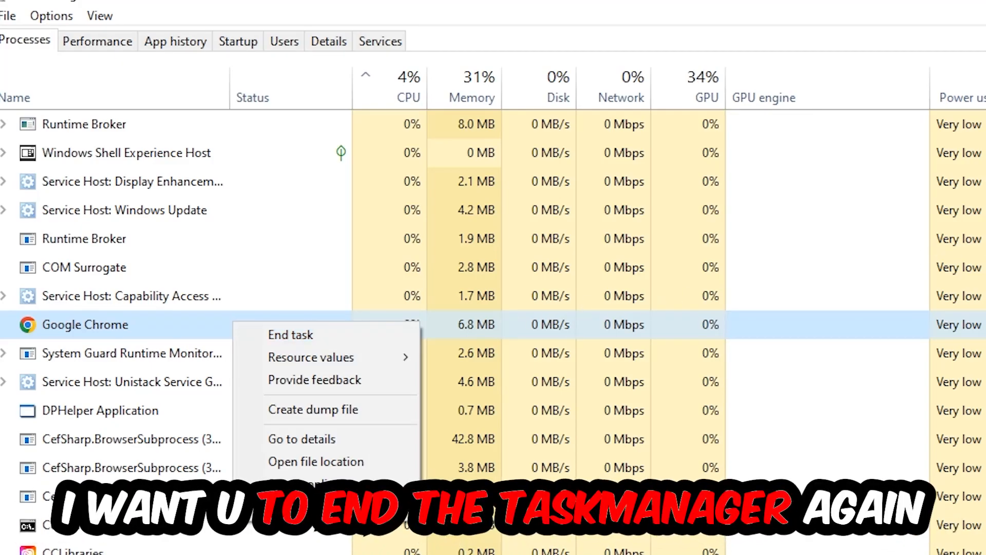
left_click(290, 334)
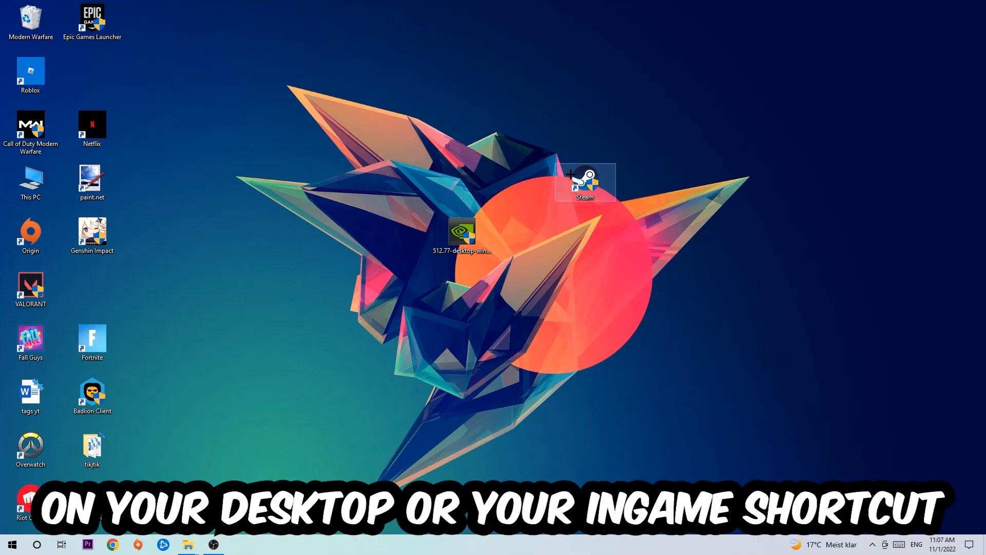
Step: Run the Steam shortcut as administrator, then drag its icon left of the desktop centre
right_click(583, 181)
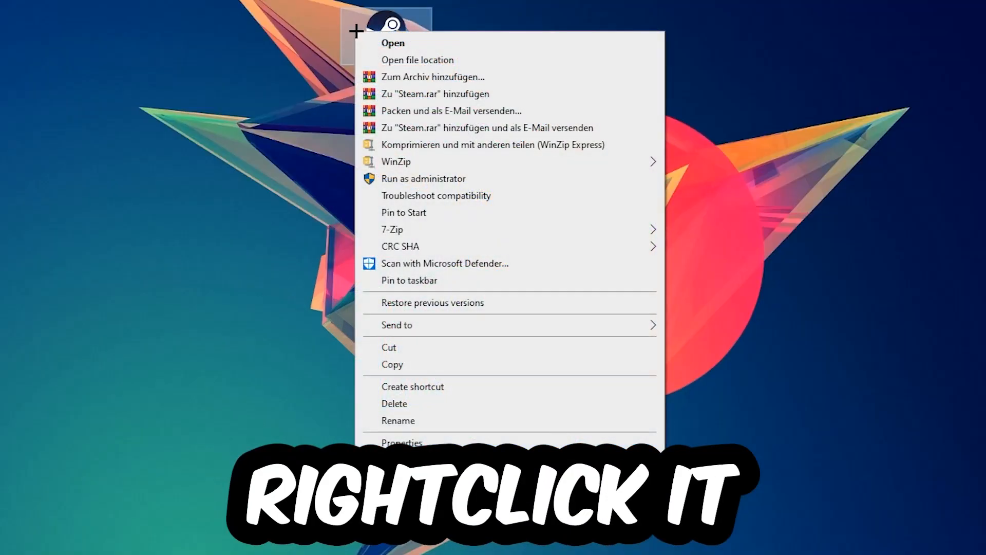
mouse_move(465, 183)
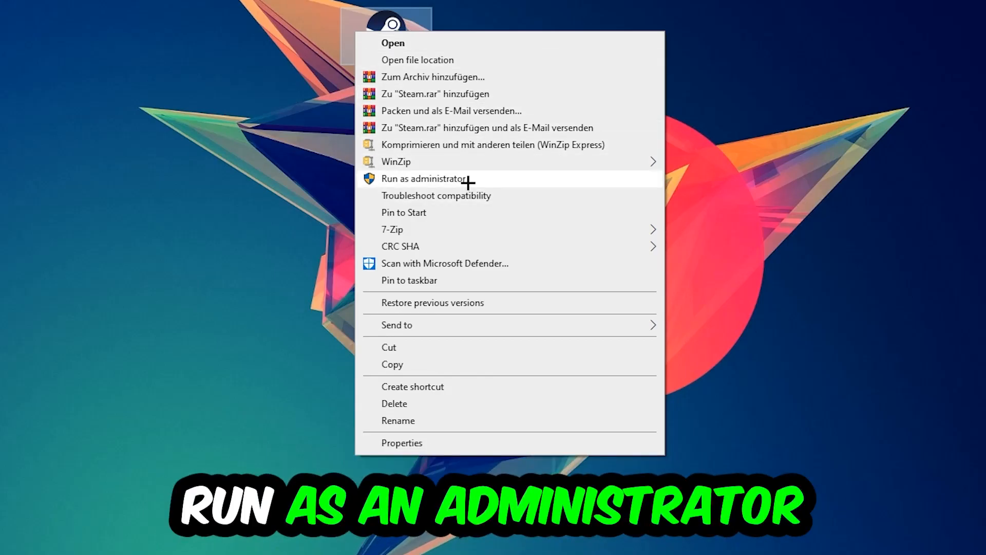
left_click(424, 177)
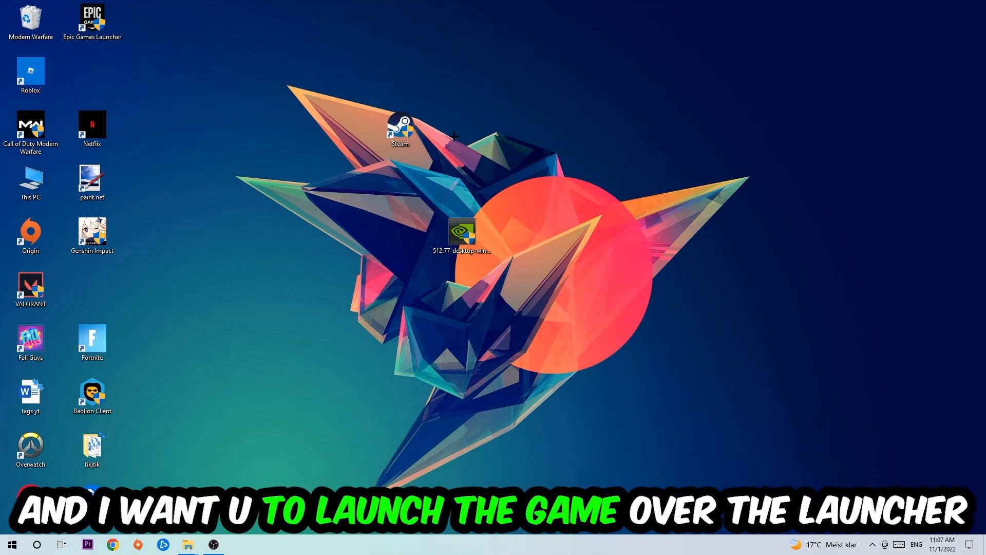
left_click_drag(399, 129, 338, 183)
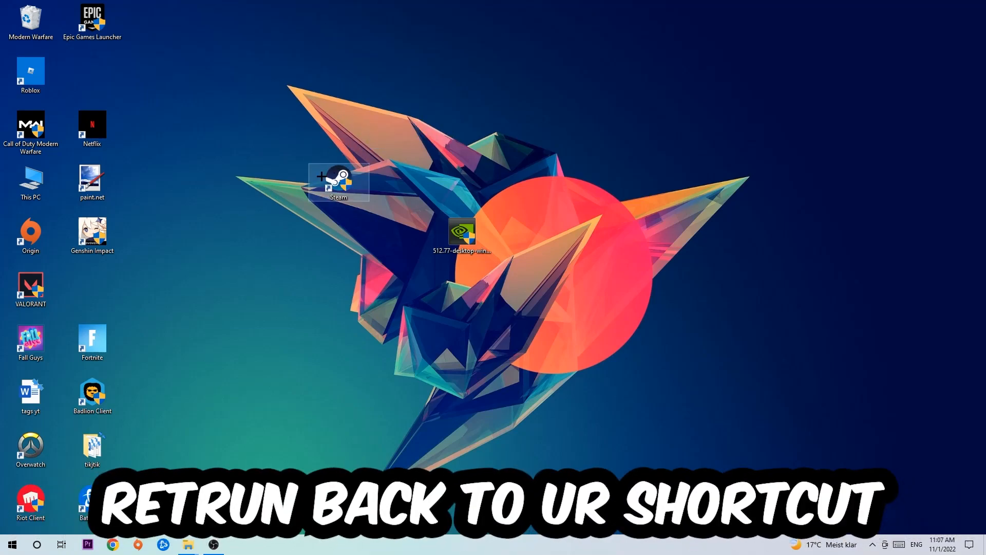
Step: Enable Windows 8 compatibility mode and run-as-administrator in the Steam shortcut's Compatibility properties
right_click(338, 181)
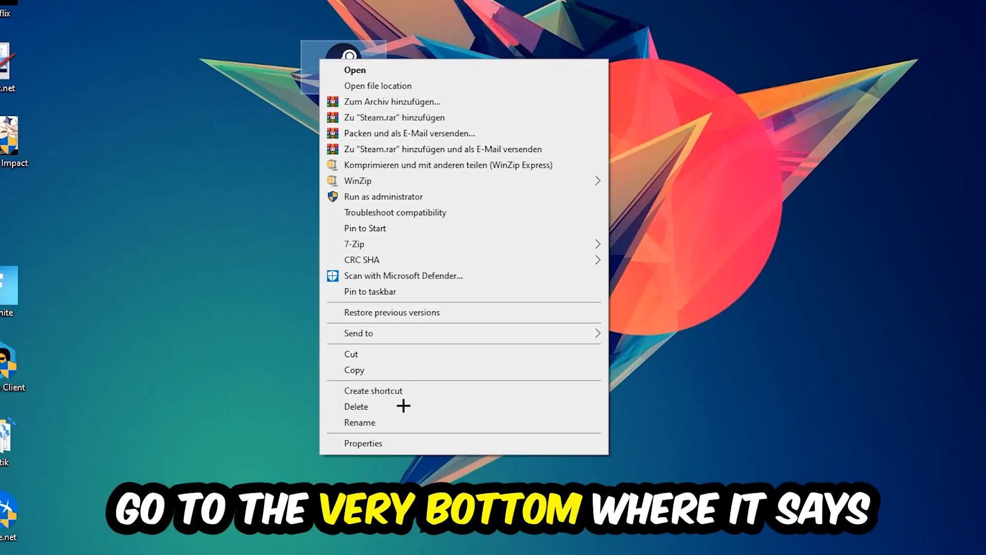
left_click(363, 443)
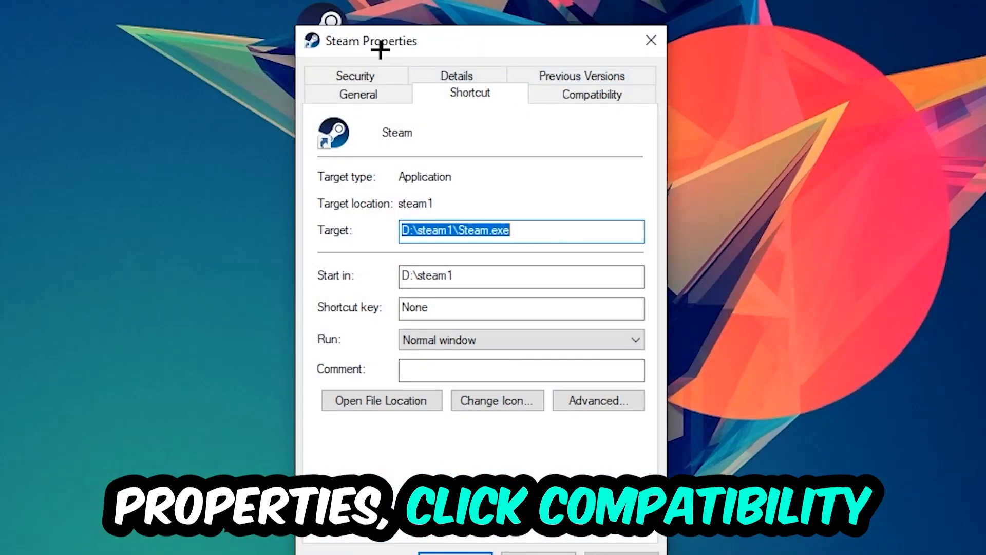
left_click(591, 94)
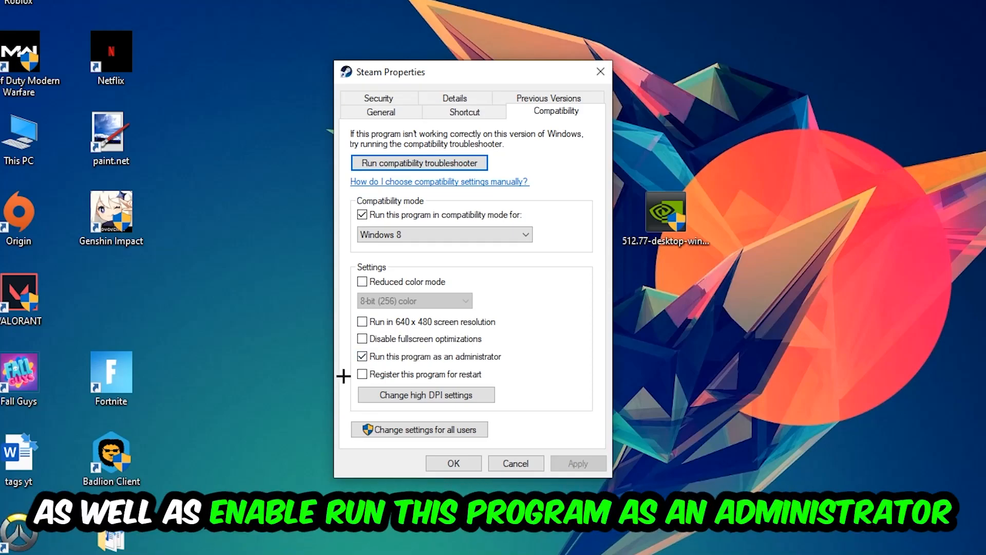
mouse_move(540, 402)
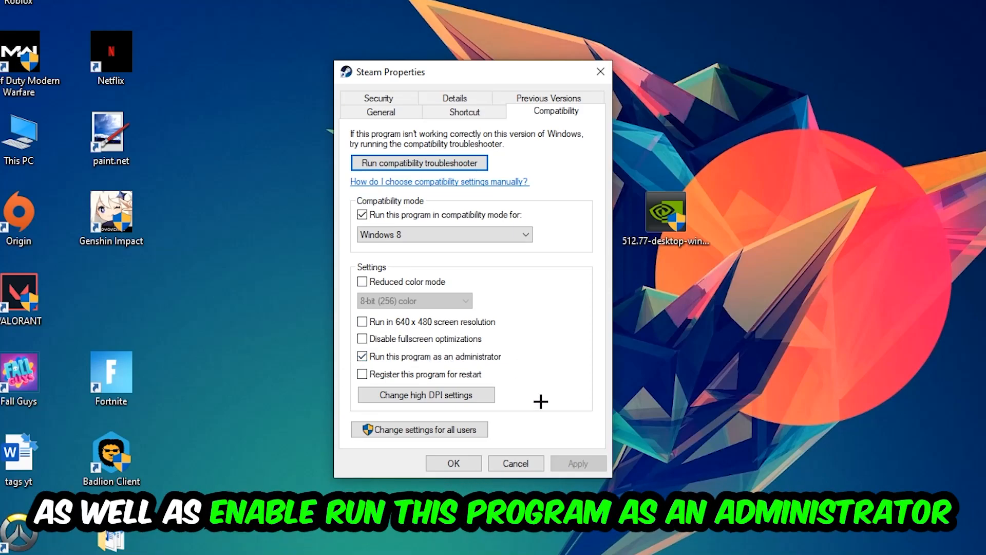
left_click(452, 464)
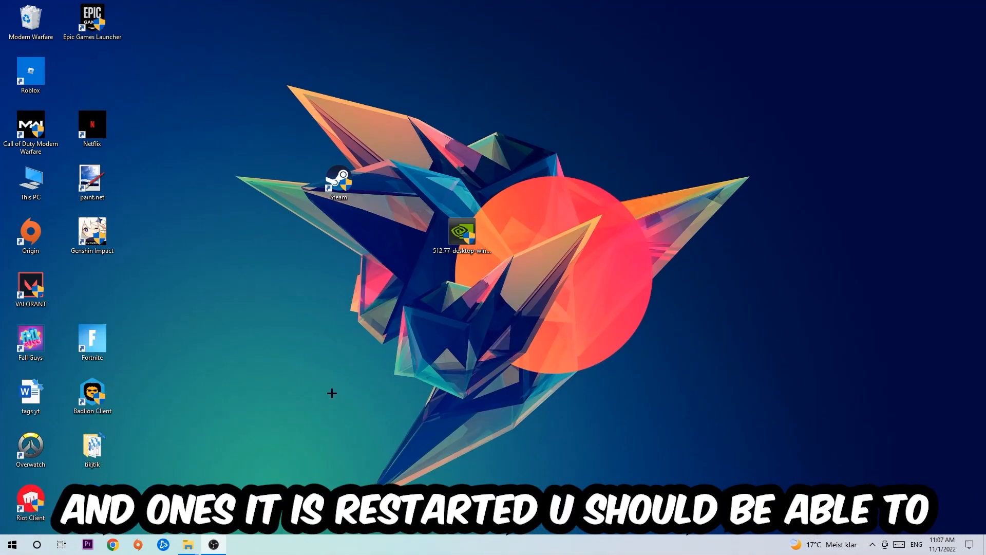
left_click(338, 183)
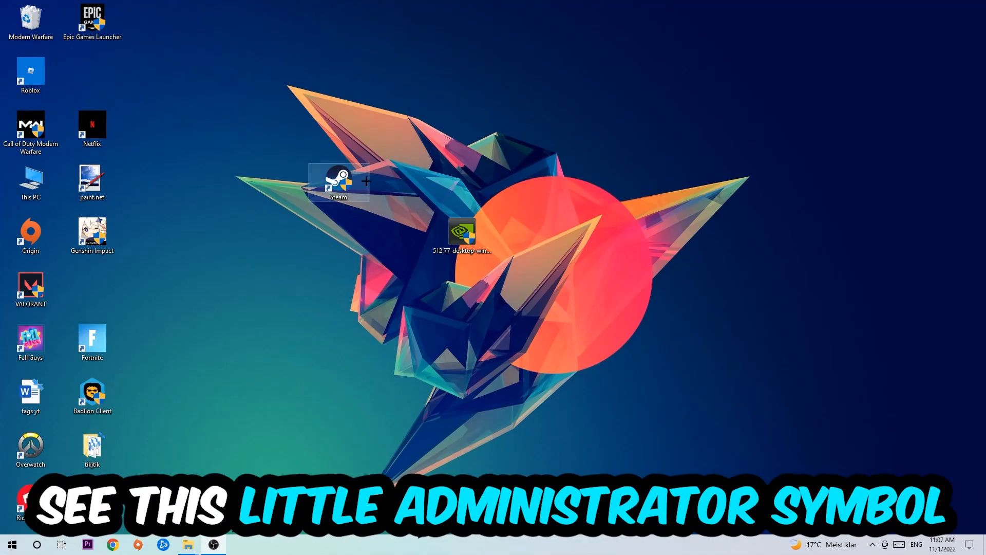